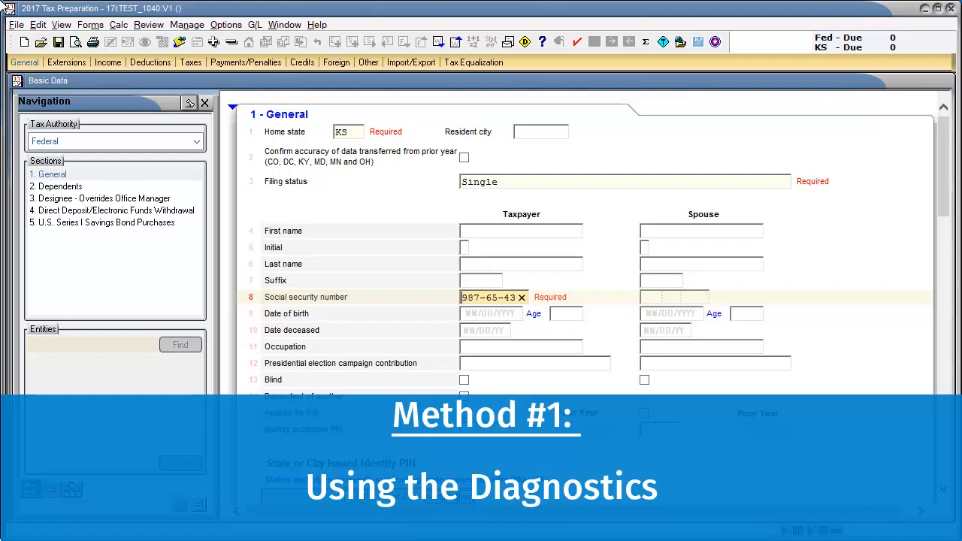
mouse_move(149, 25)
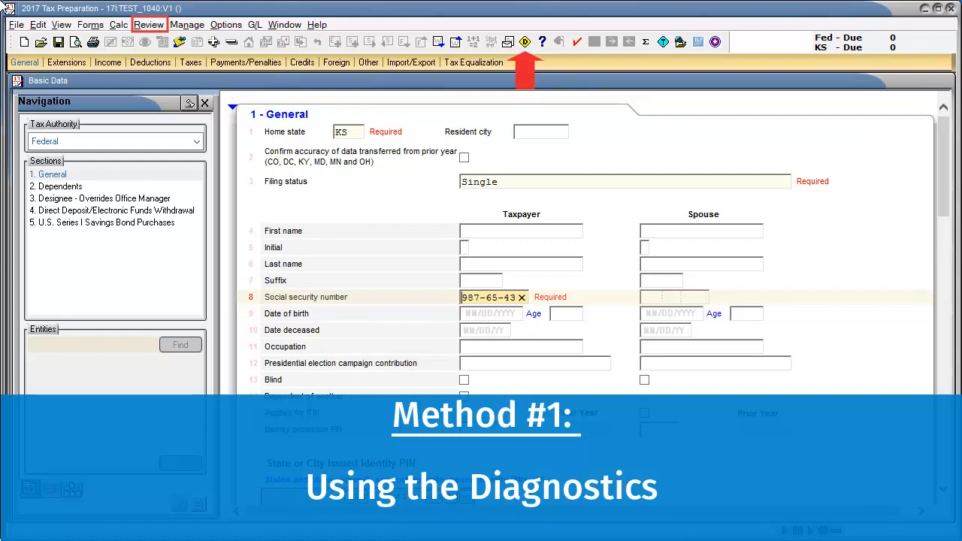
Run Interactive Diagnostics to show the 2017 return's federal Worksheets List.
click(149, 24)
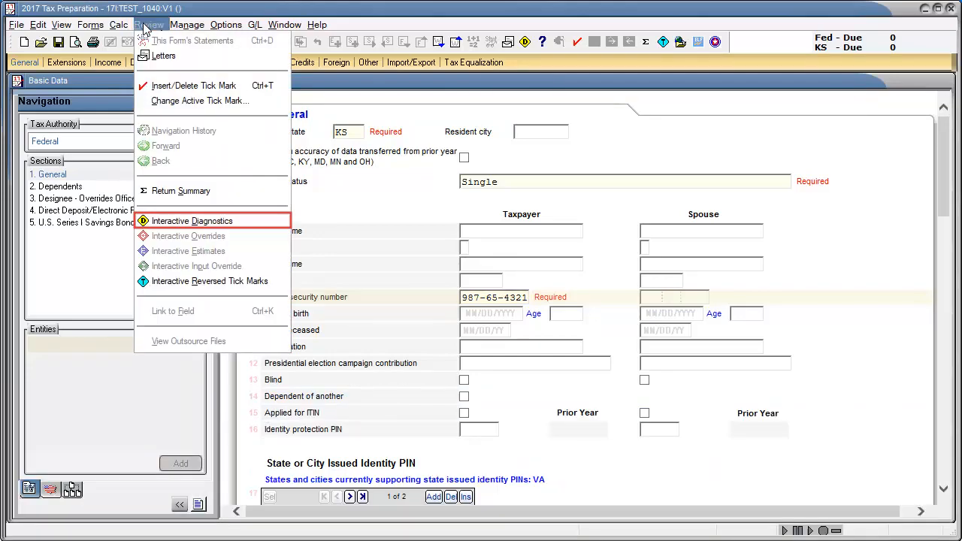
click(192, 220)
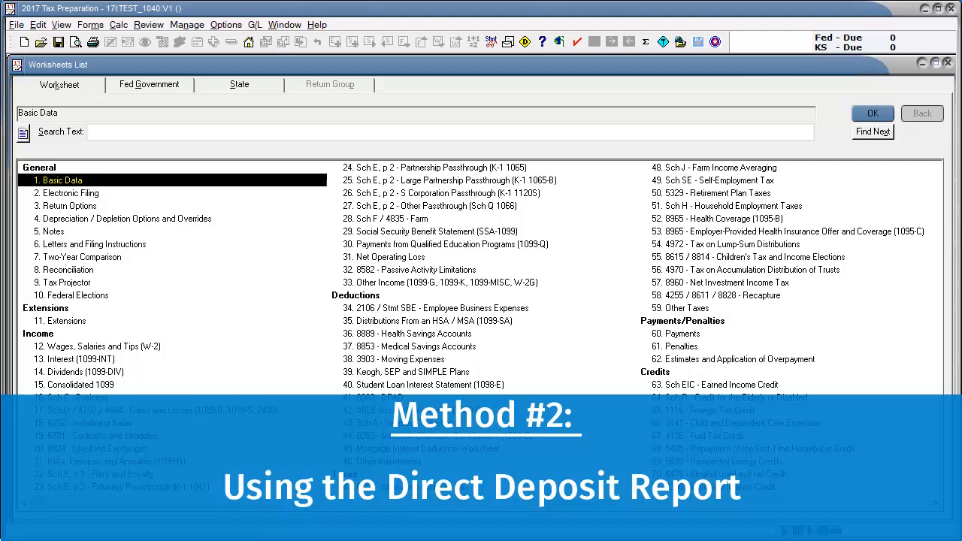
Switch the Worksheets List to the Fed Government forms catalog, led by Form 1040.
click(149, 85)
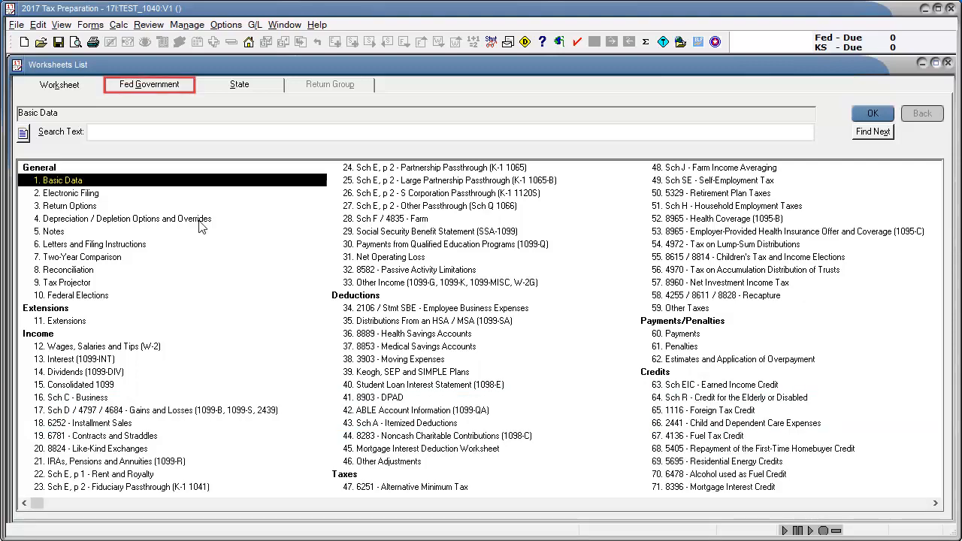
click(149, 84)
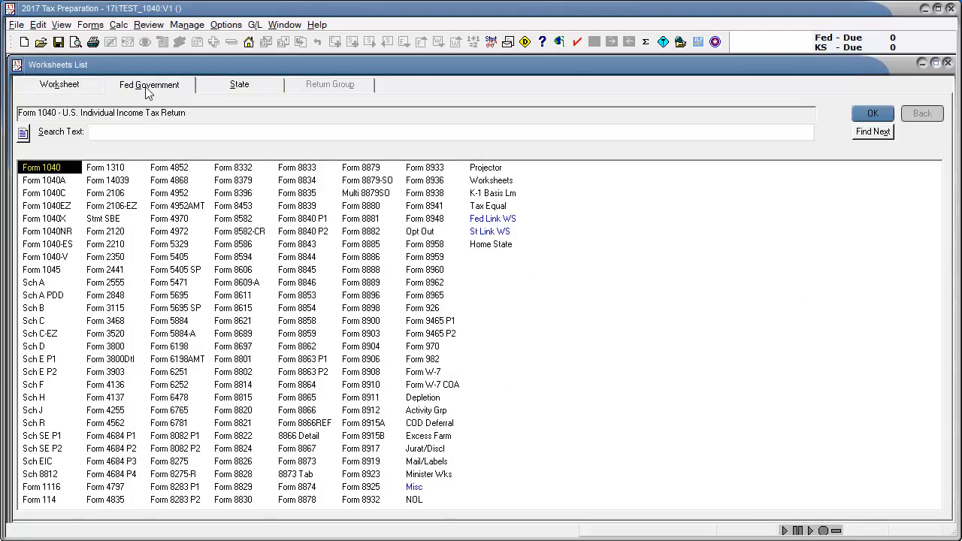
View the Direct Dep worksheet report, then launch the Electronic Filing Status System.
click(413, 488)
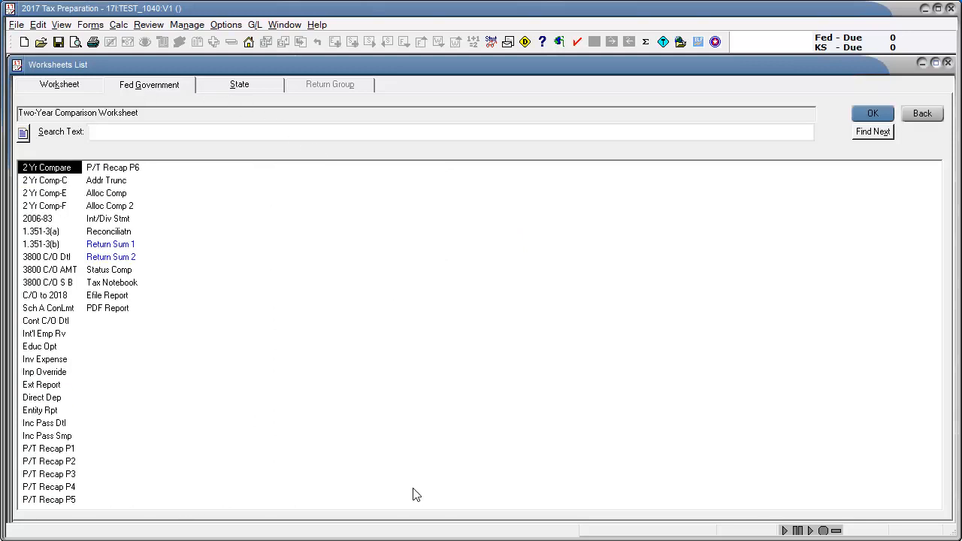
click(43, 398)
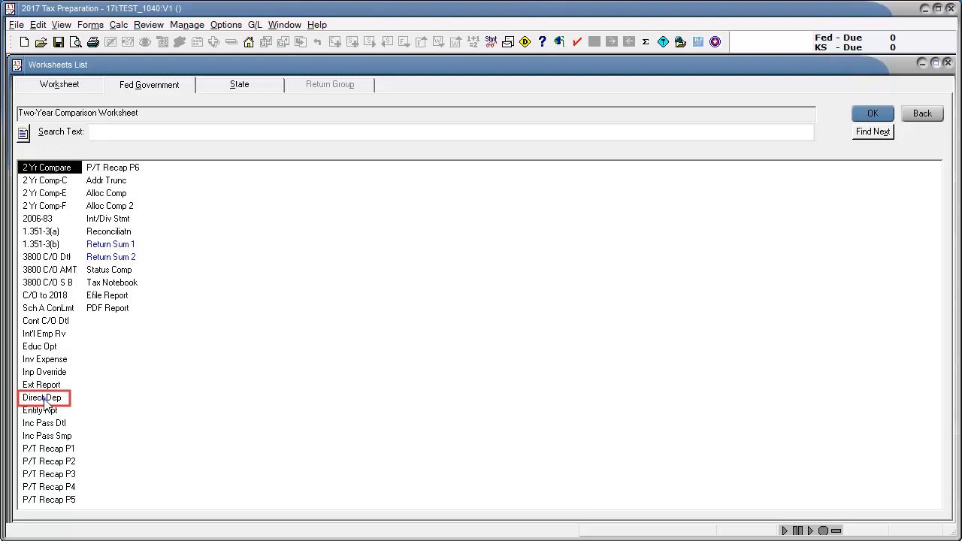
double_click(42, 397)
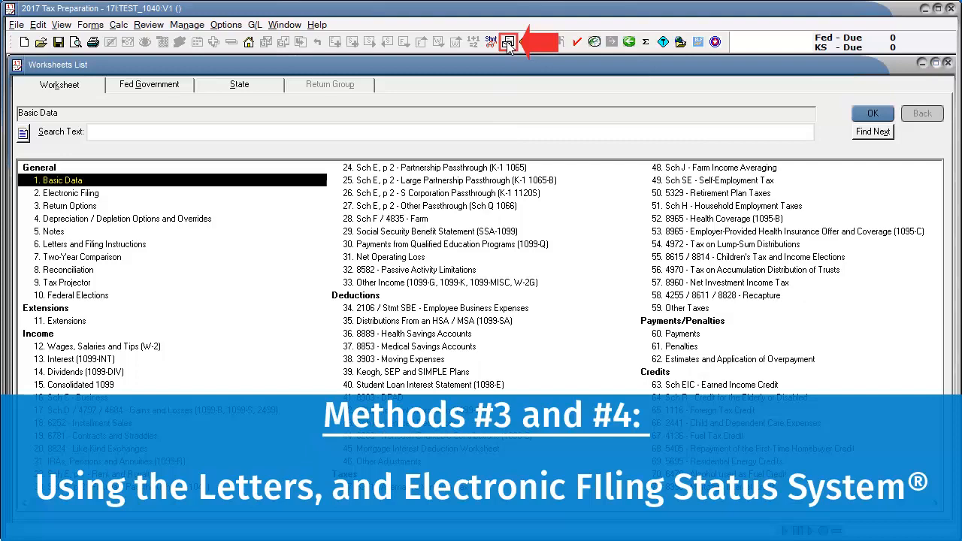
click(509, 42)
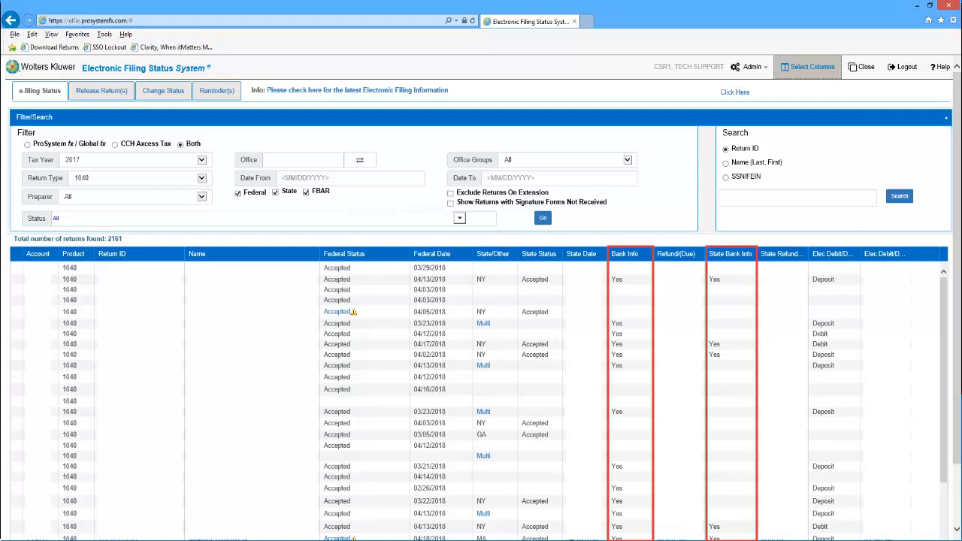